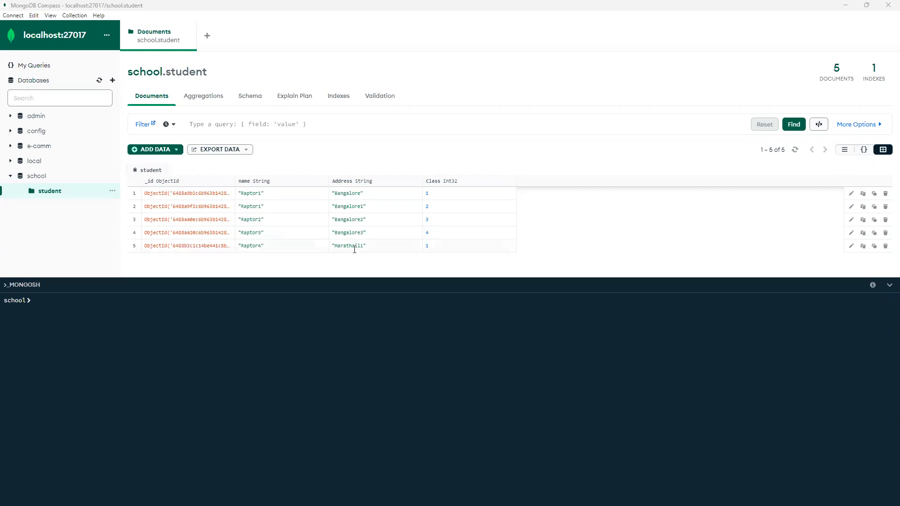
pyautogui.moveTo(441, 251)
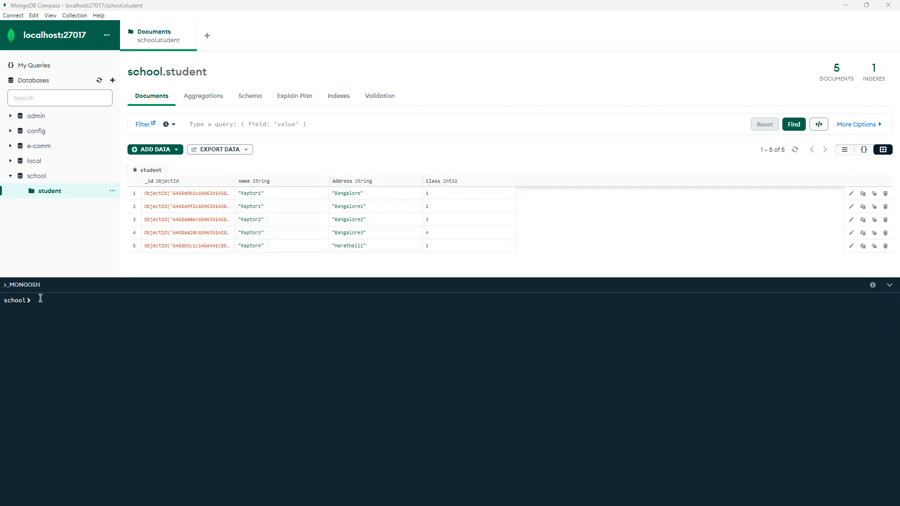
# Step: Begin db.student.updateOne in the mongosh shell, completing updateOne from autocomplete
pyautogui.click(35, 300)
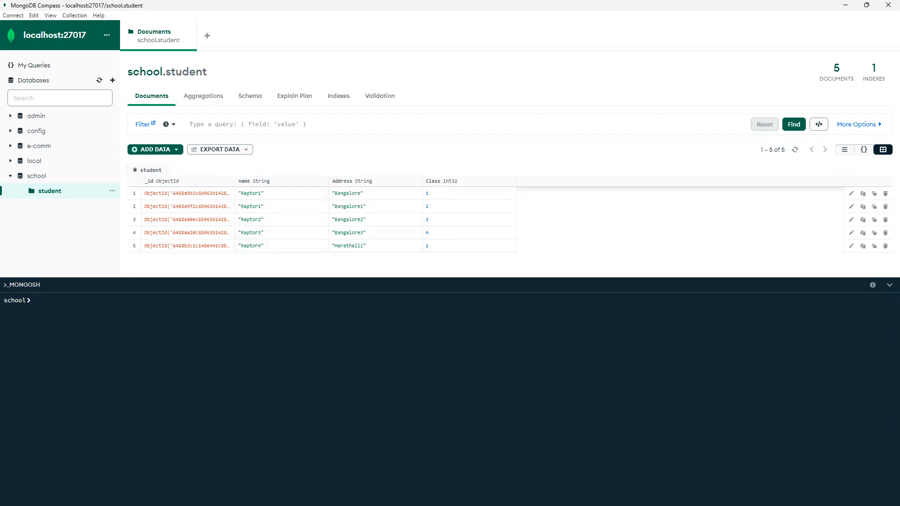
pyautogui.click(34, 300)
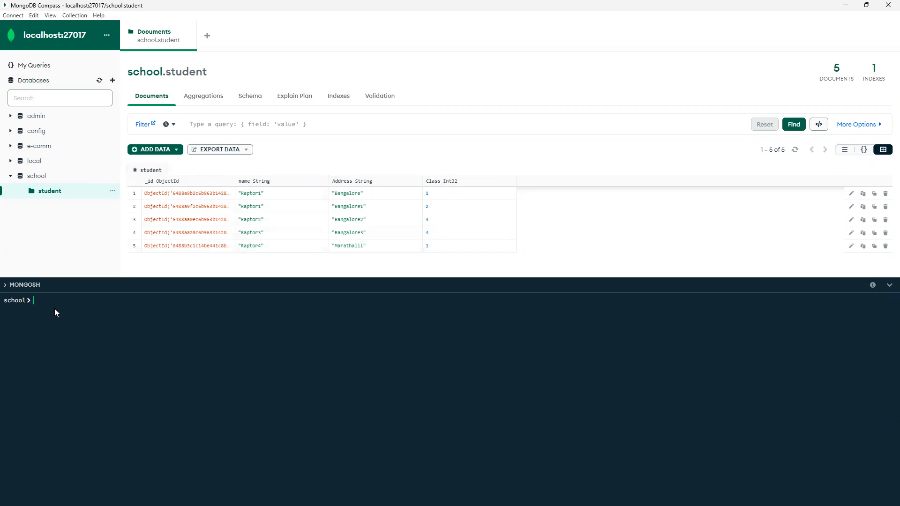
pyautogui.write('db.')
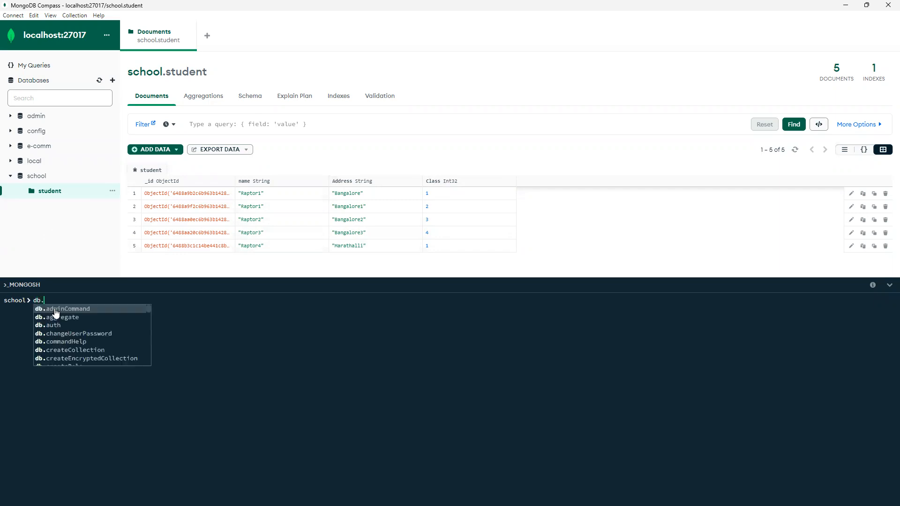
pyautogui.write('student')
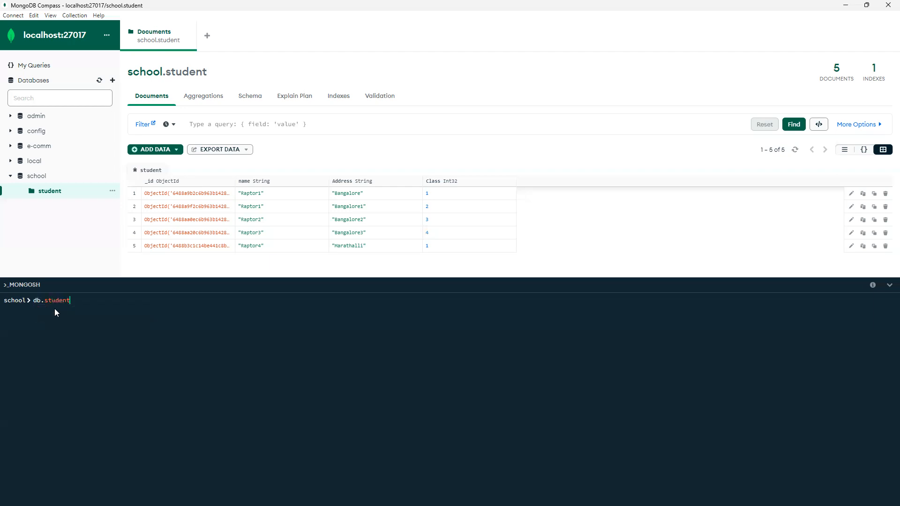
pyautogui.write('.')
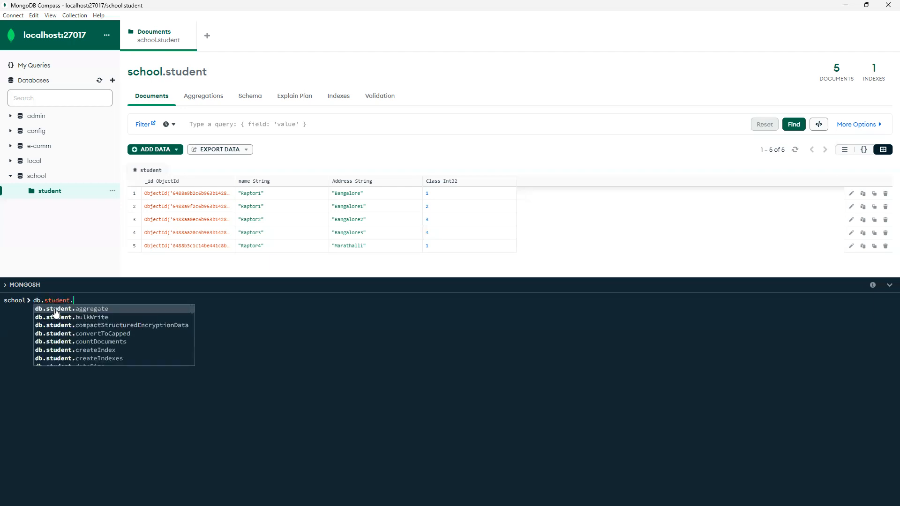
pyautogui.write('up')
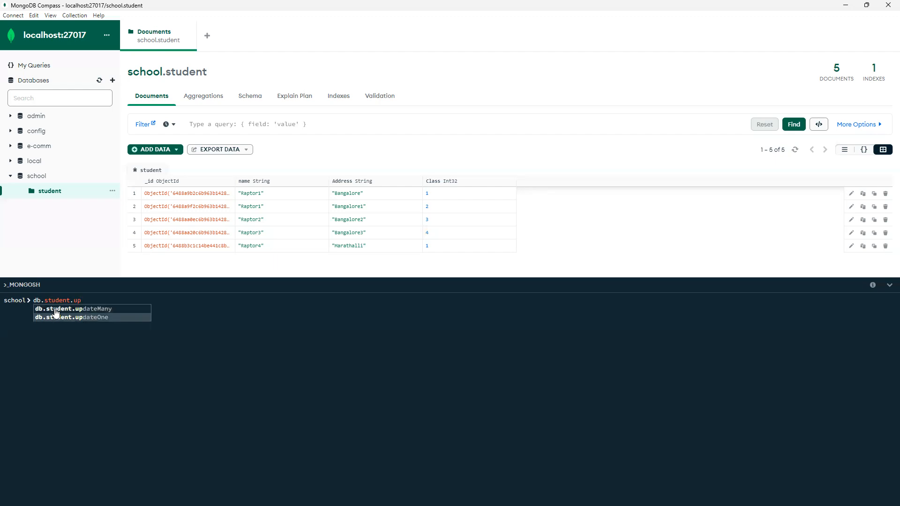
pyautogui.click(75, 317)
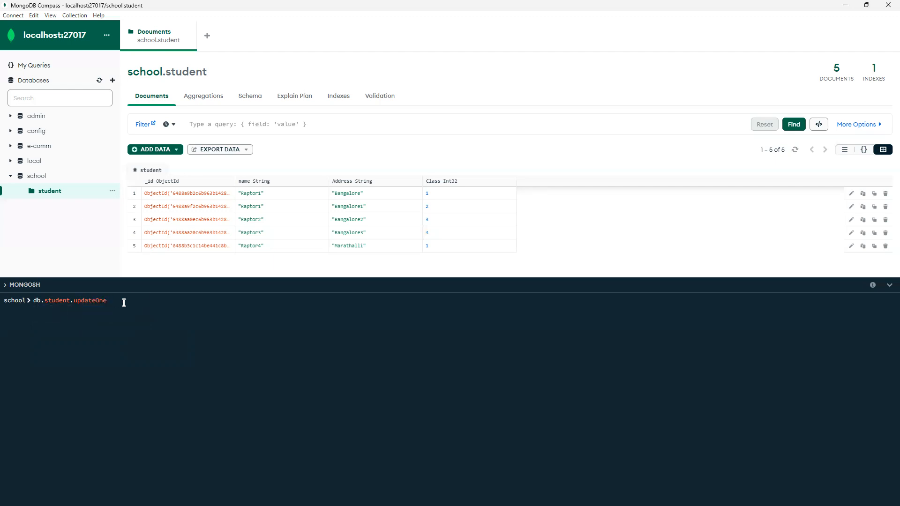
# Step: Add the filter argument {"Class": 1} to the updateOne command
pyautogui.write('(')
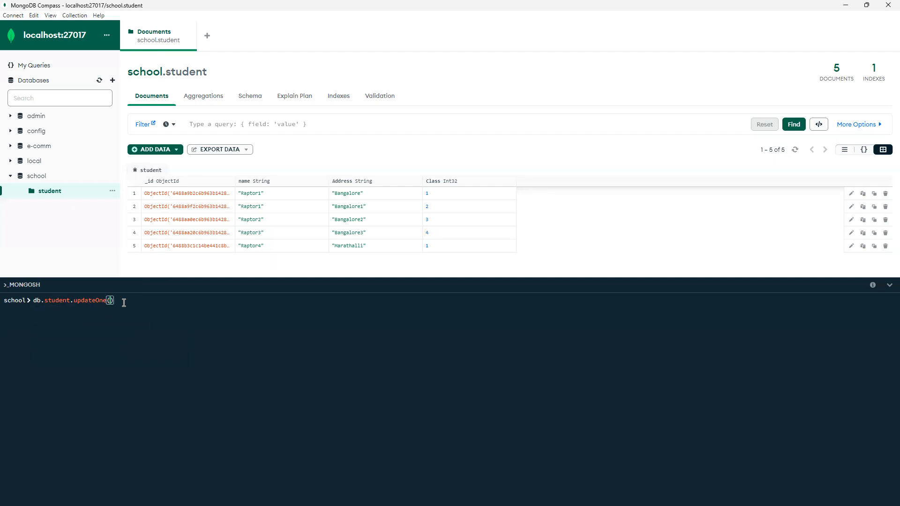
pyautogui.write('{}')
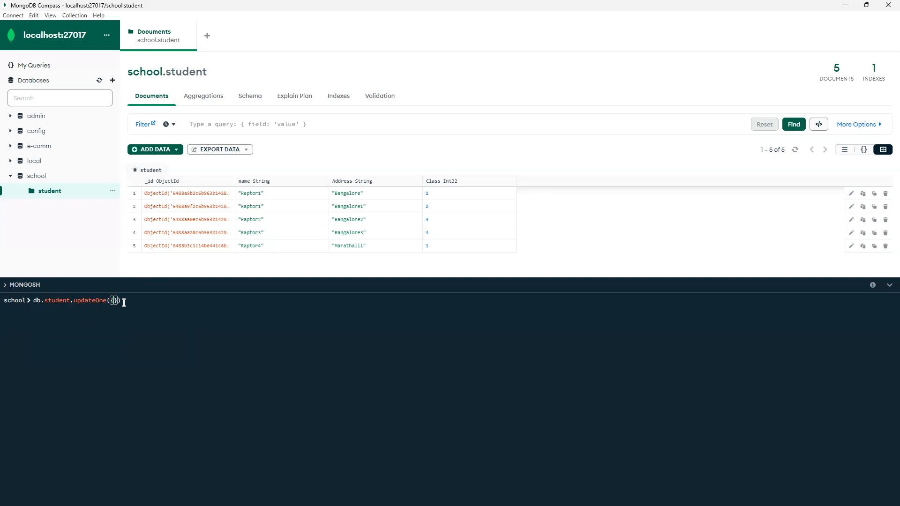
pyautogui.write('{')
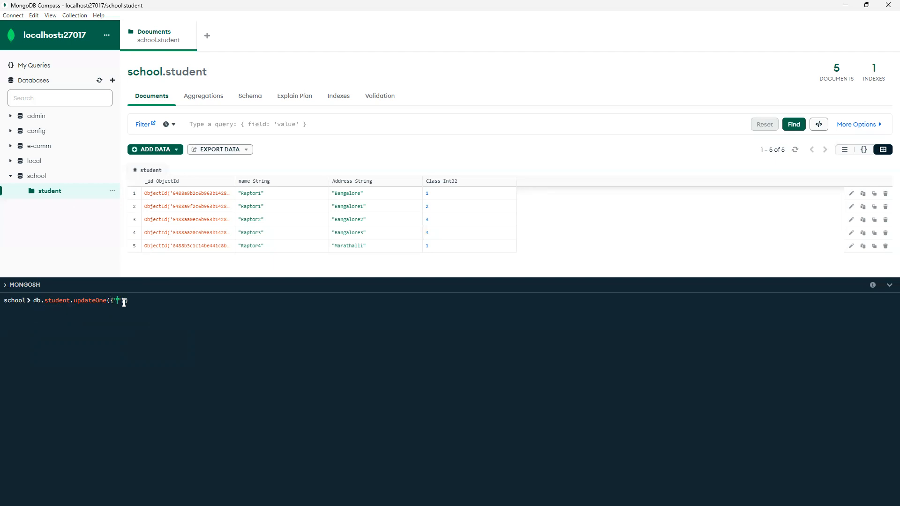
pyautogui.write('""')
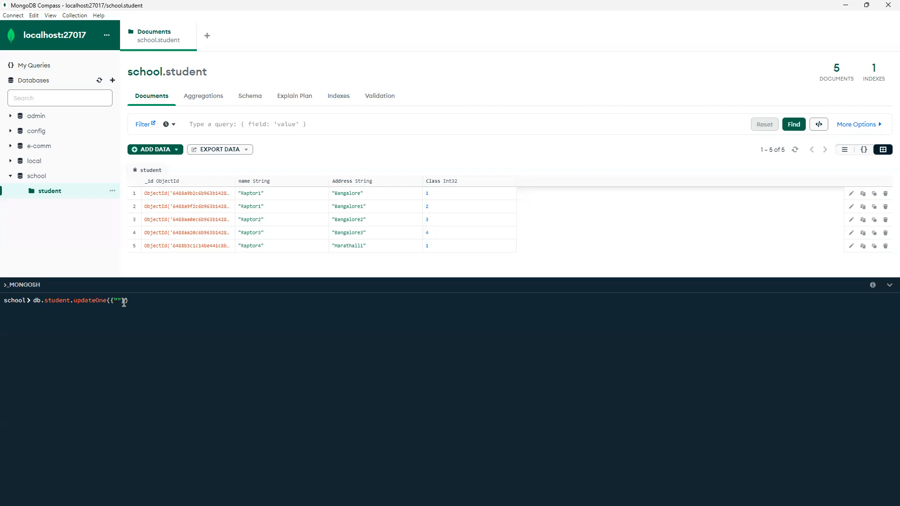
pyautogui.write('Class')
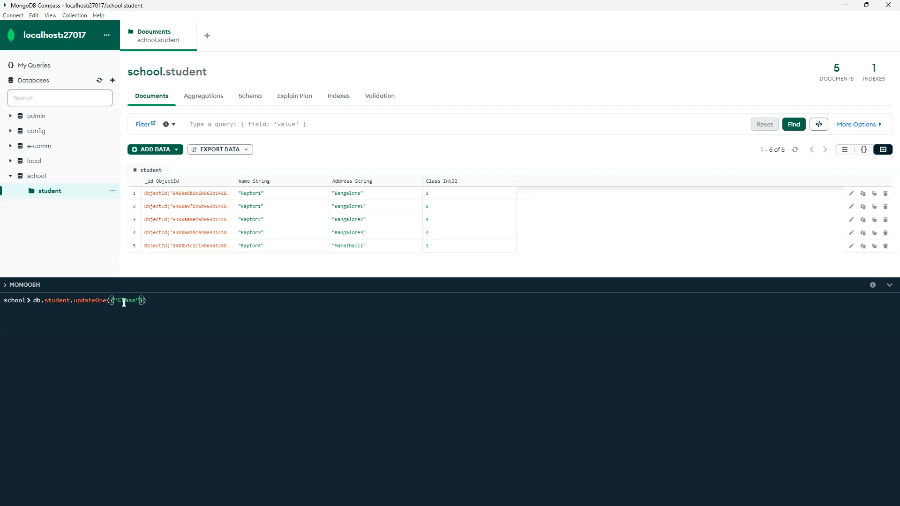
pyautogui.write(': 1')
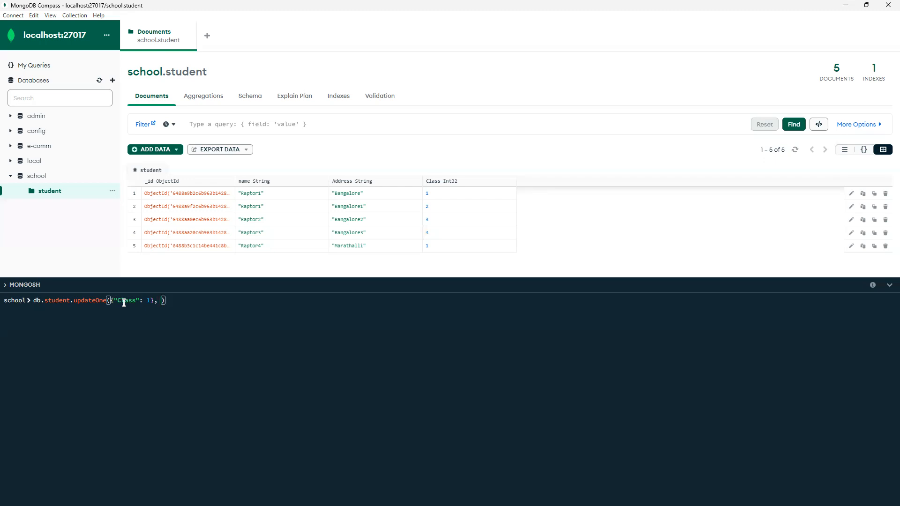
# Step: Add the update argument {$set: {"name": "Ra"}} with the name value partly entered
pyautogui.write('{$se')
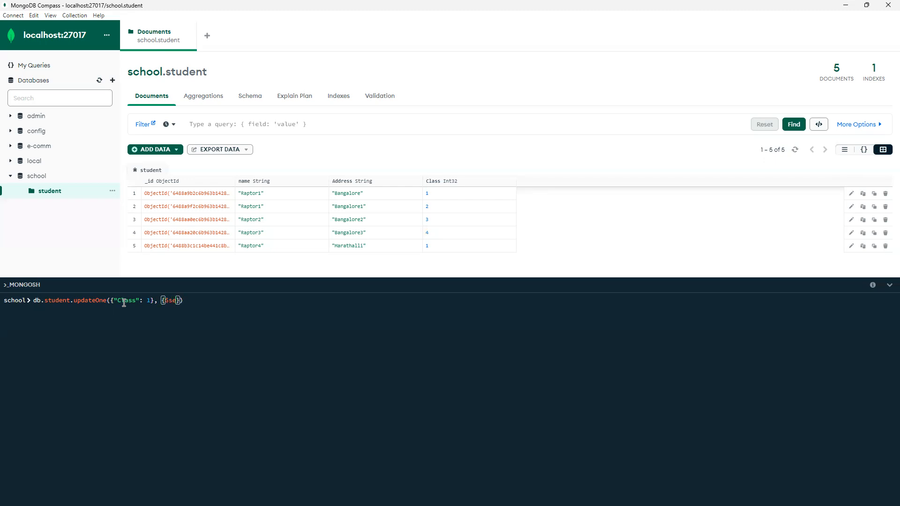
pyautogui.write('set:')
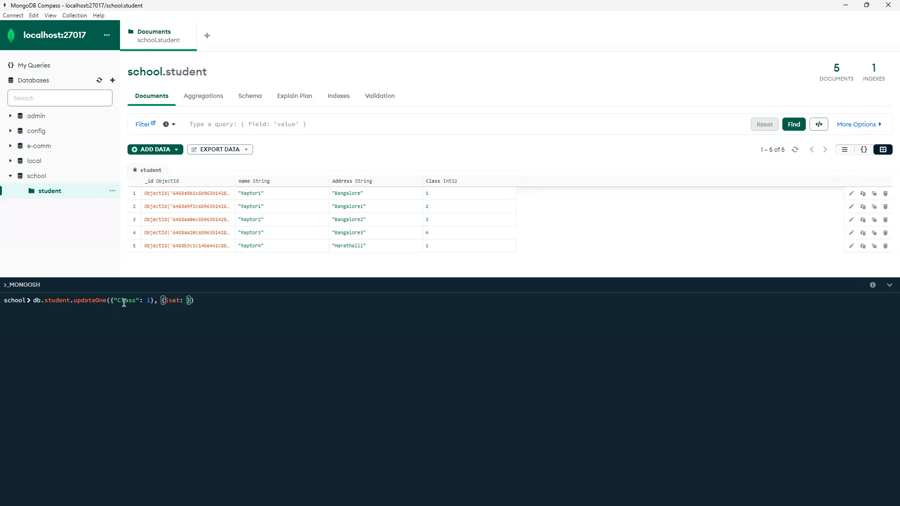
pyautogui.write('{}')
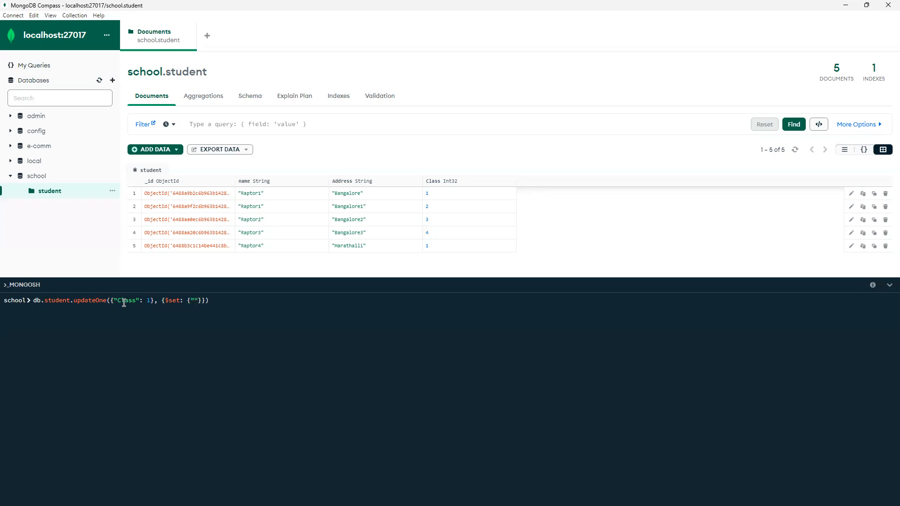
pyautogui.write('name')
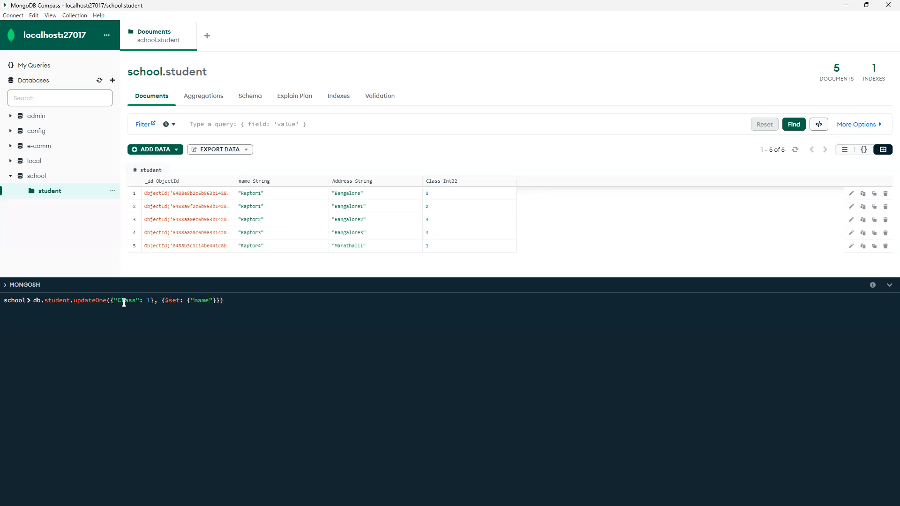
pyautogui.write('{')
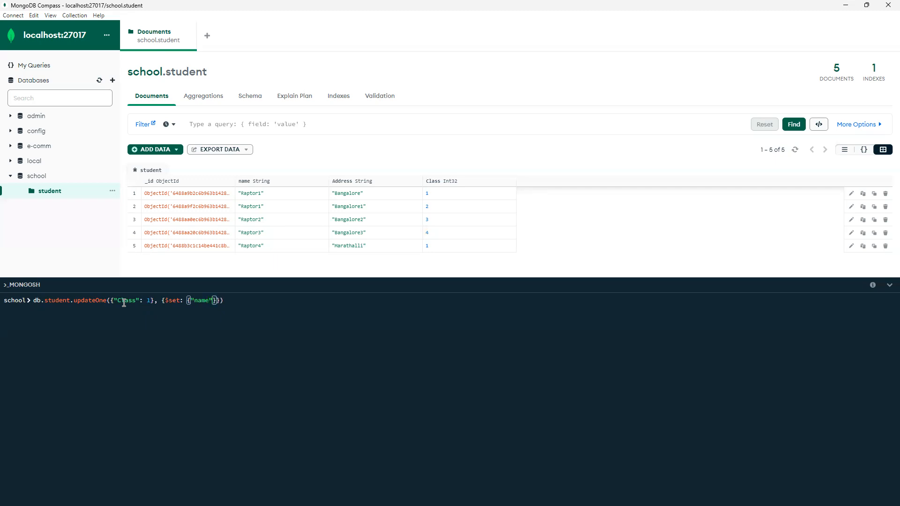
pyautogui.write(':')
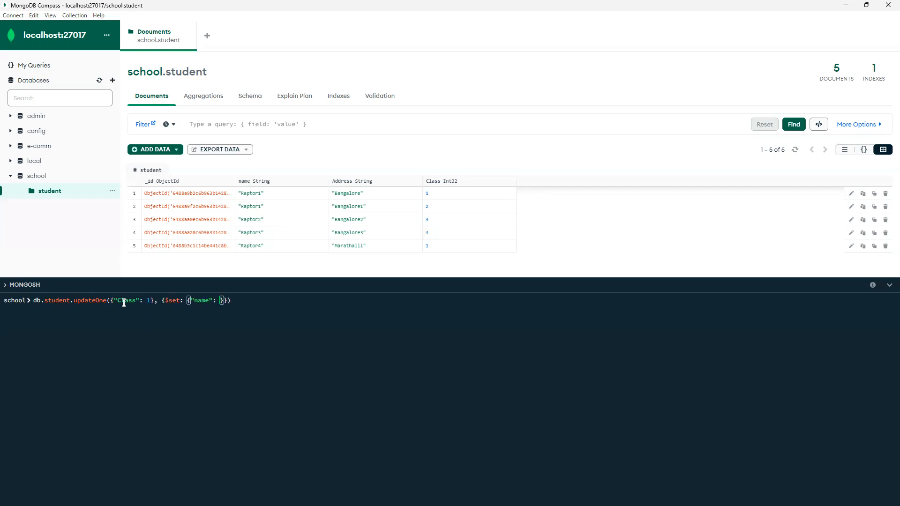
pyautogui.write('""')
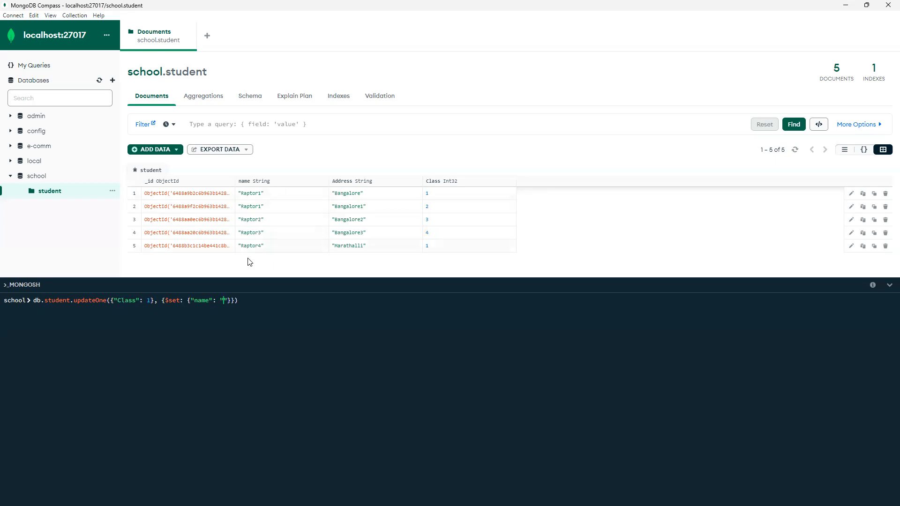
pyautogui.write('Ra')
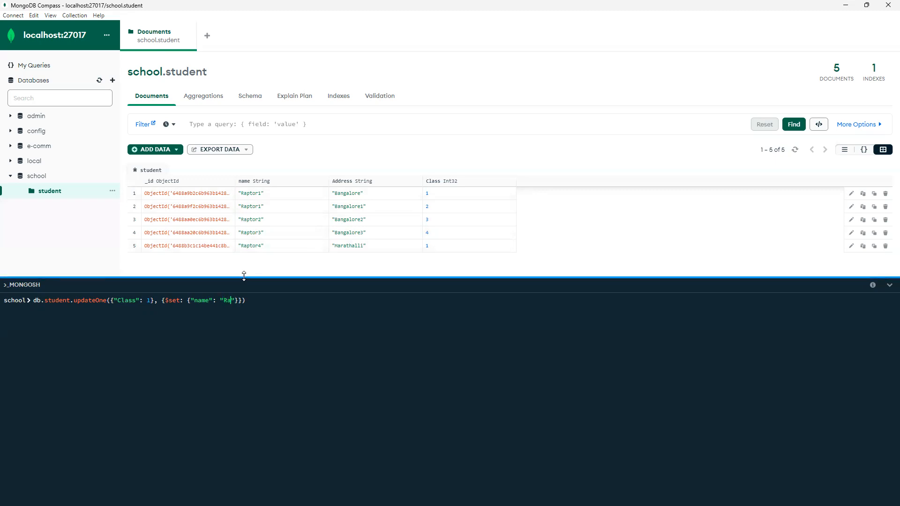
# Step: Run updateOne setting name to "Raptor" for Class 1 and refresh the documents
pyautogui.write('ptor')
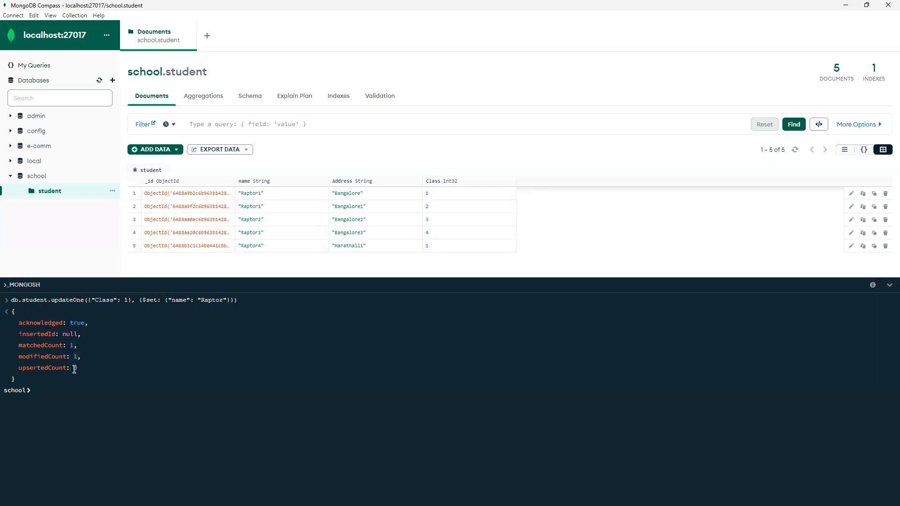
pyautogui.moveTo(795, 149)
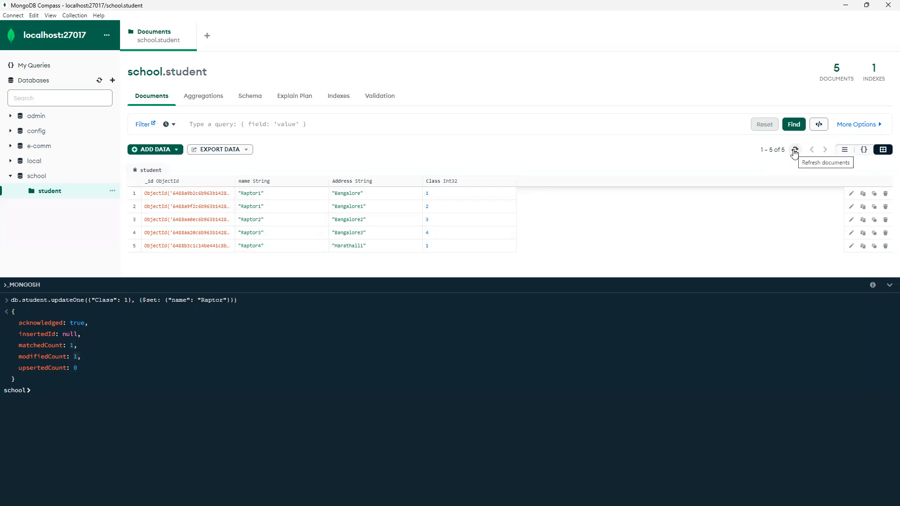
pyautogui.click(794, 149)
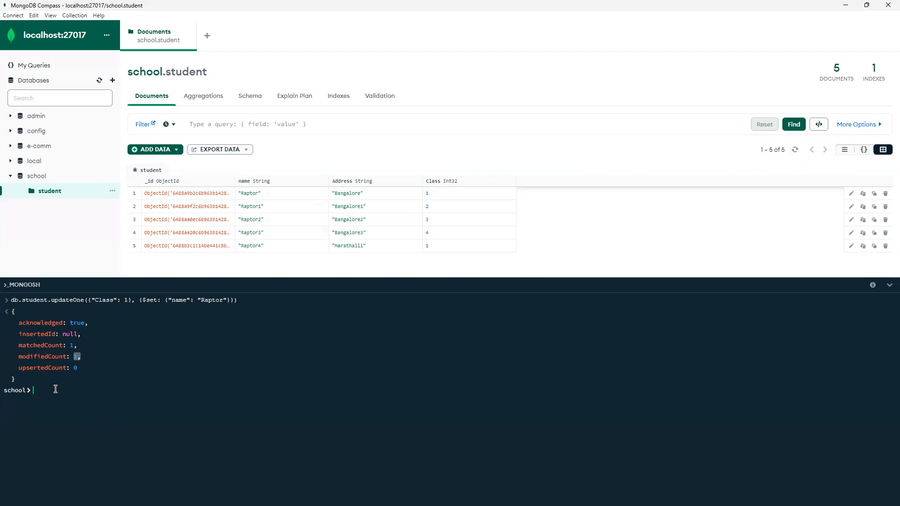
# Step: Run updateMany setting name to "Raptor123" for all Class 1 students
pyautogui.write('db.student.updateOne({"Class": 1}, {$set: {"name": "Raptor"}})')
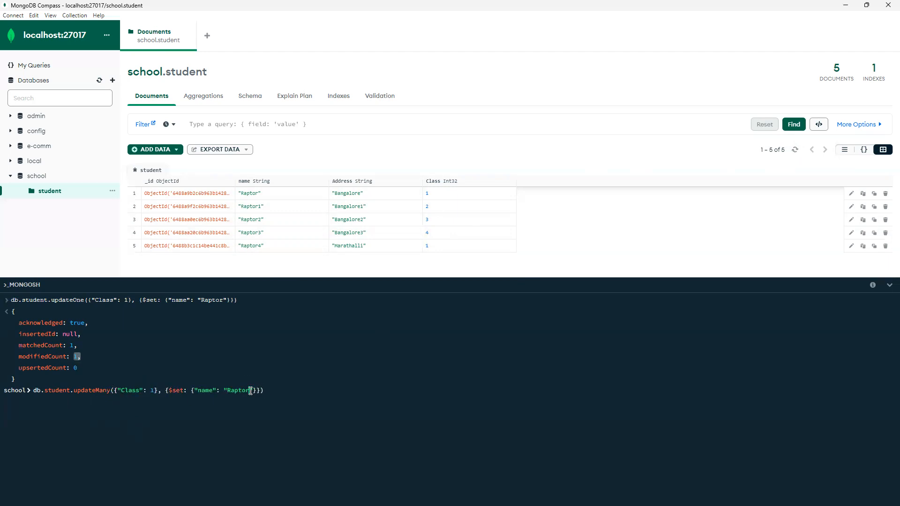
pyautogui.write('23')
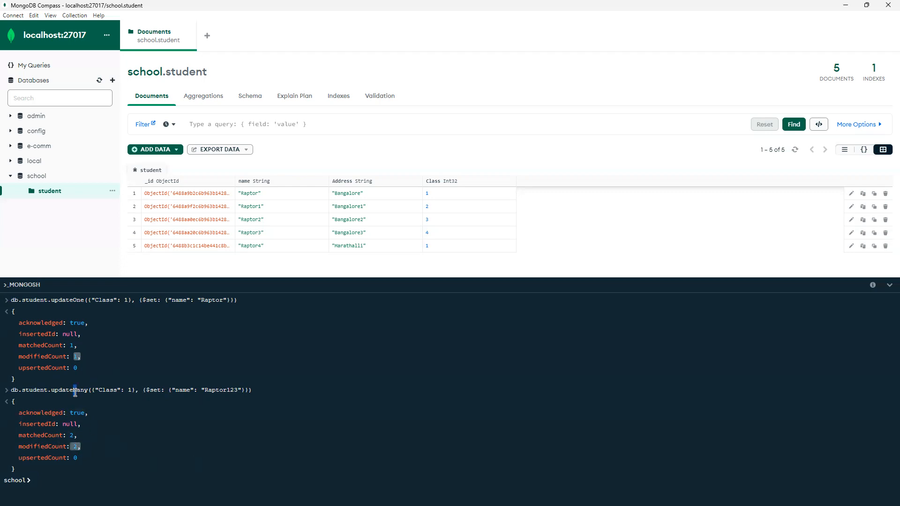
pyautogui.doubleClick(68, 300)
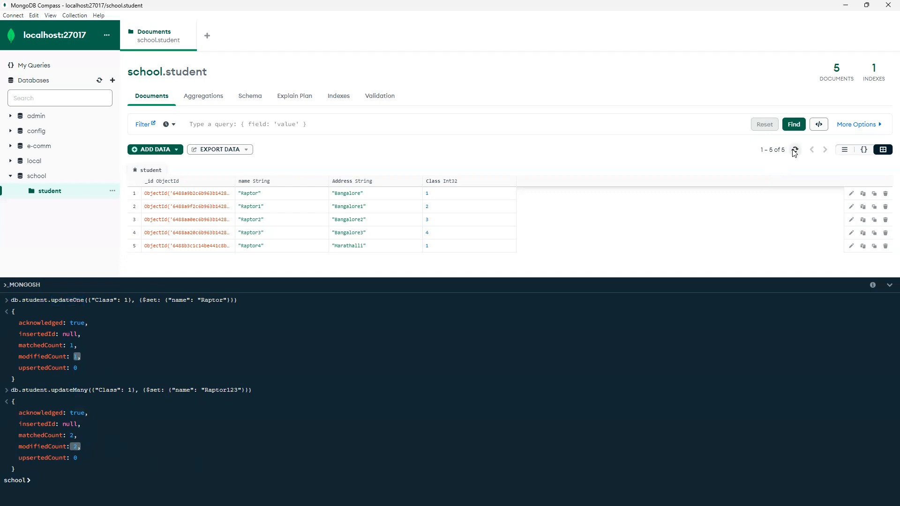
pyautogui.click(795, 150)
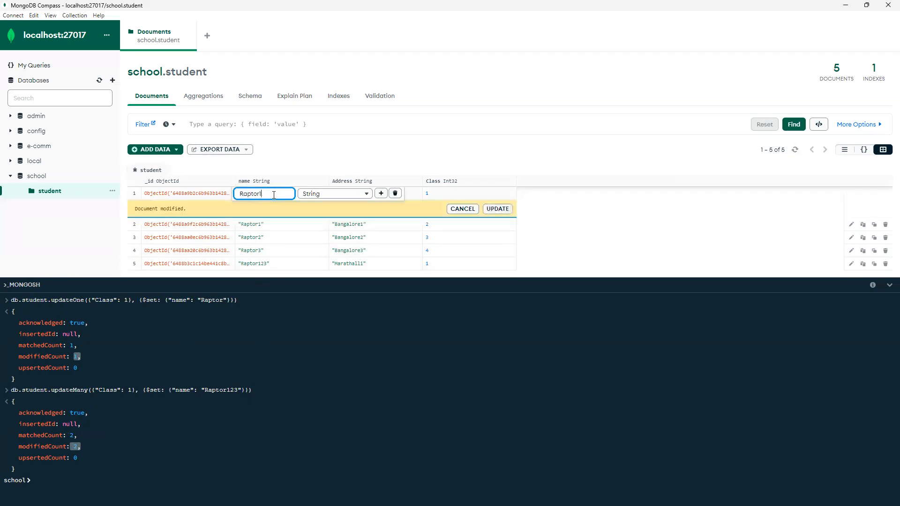
# Step: Trim the first student's name to Raptor in the table and save with UPDATE
pyautogui.press('Backspace')
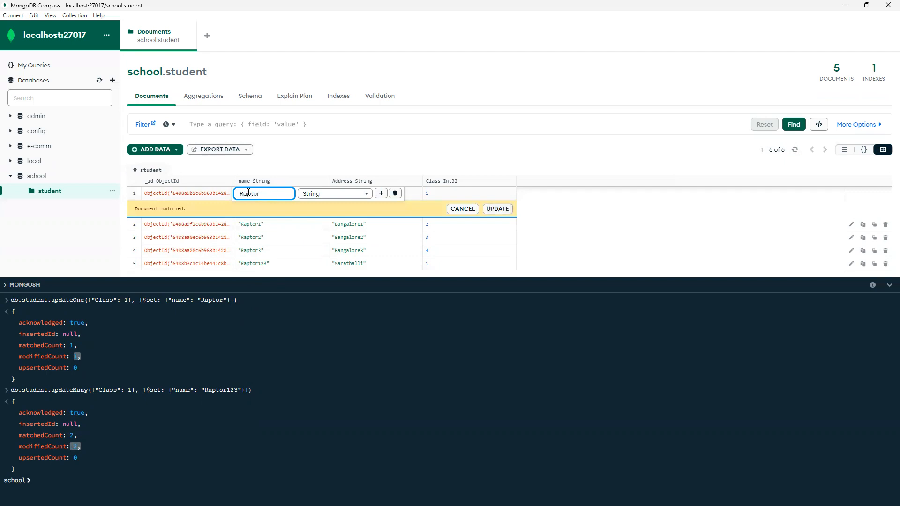
pyautogui.moveTo(325, 201)
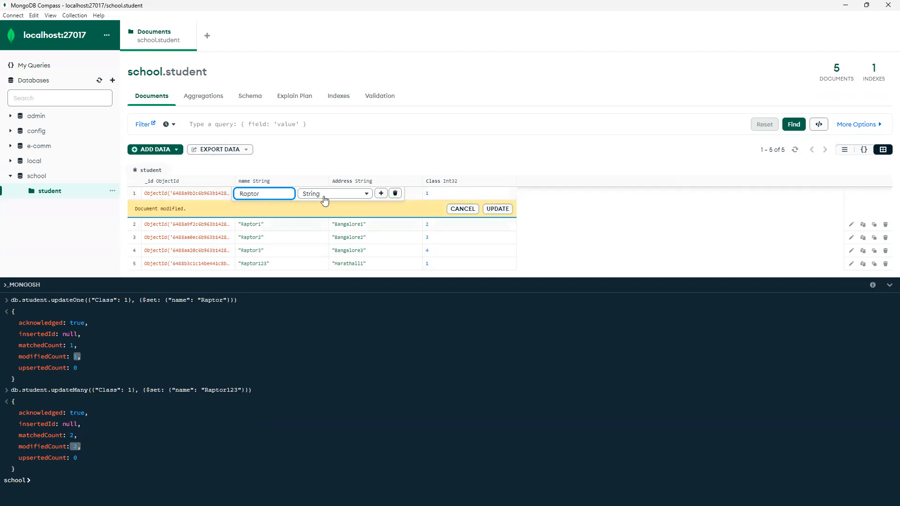
pyautogui.moveTo(337, 224)
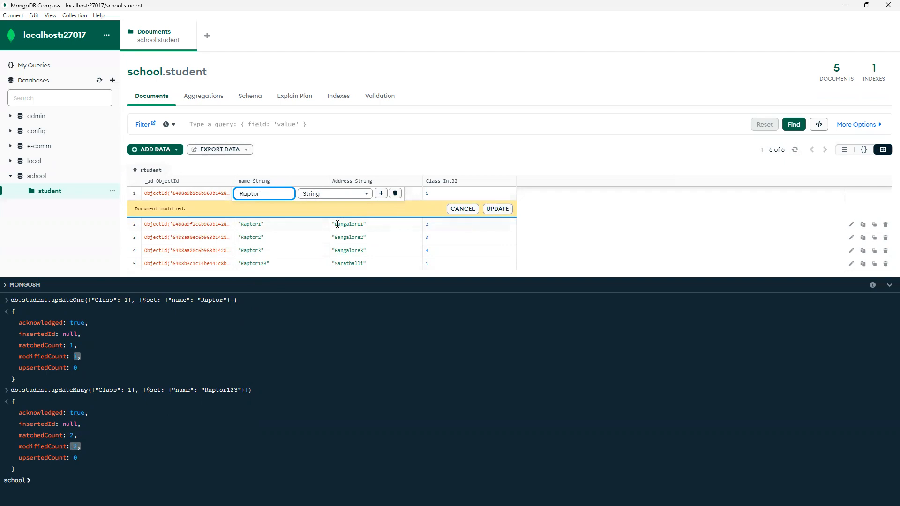
pyautogui.click(497, 208)
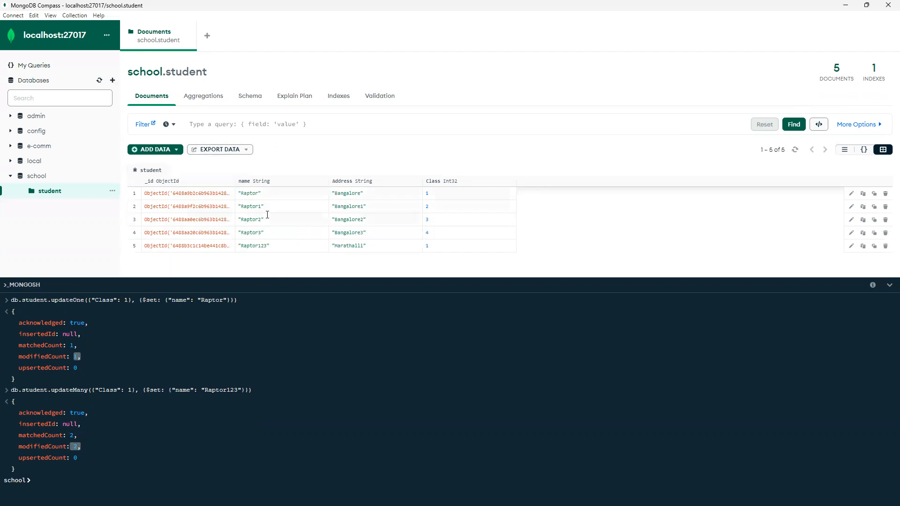
pyautogui.moveTo(338, 224)
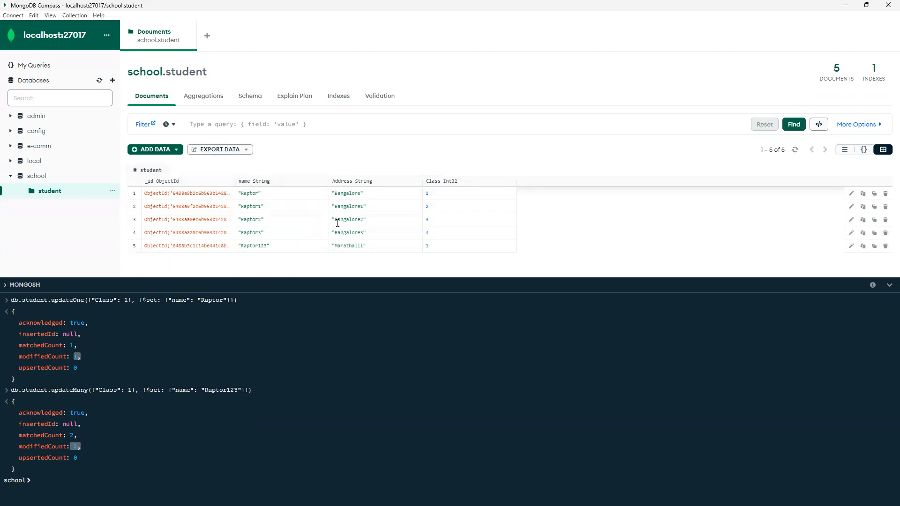